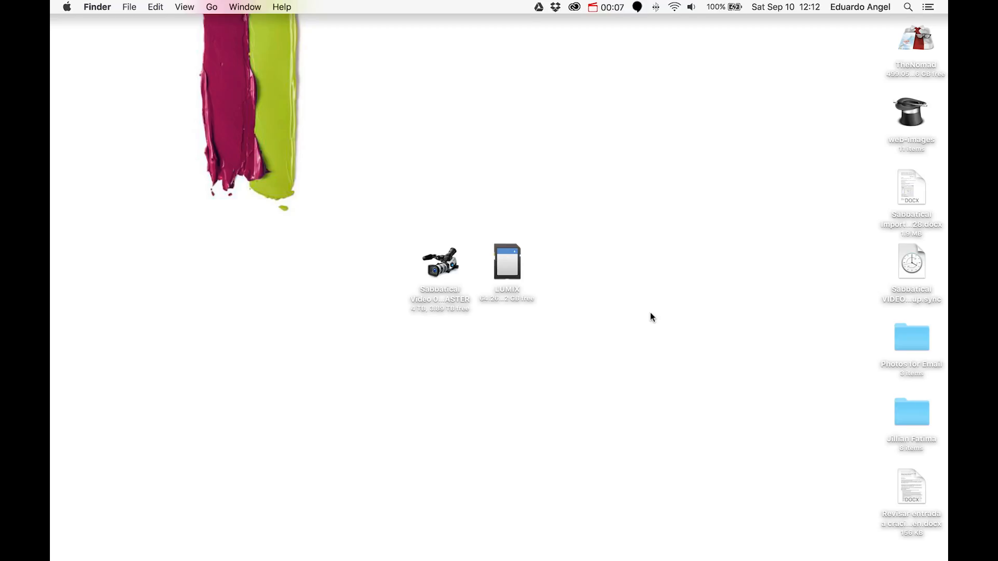
{"action": "mouse_move", "coordinate": [608, 527]}
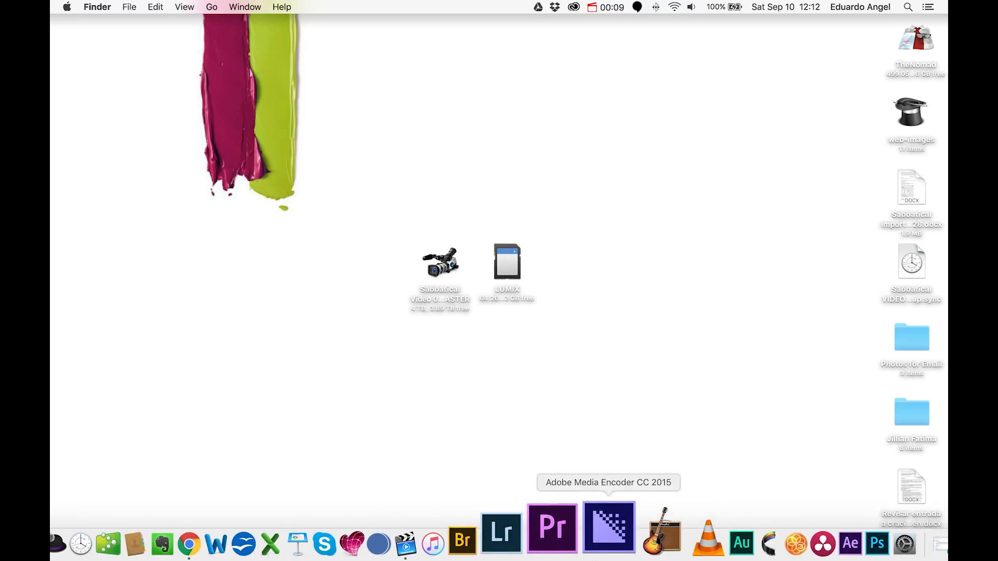
Launch Adobe Media Encoder and Adobe Premiere Pro from the Dock
{"action": "left_click", "coordinate": [571, 527]}
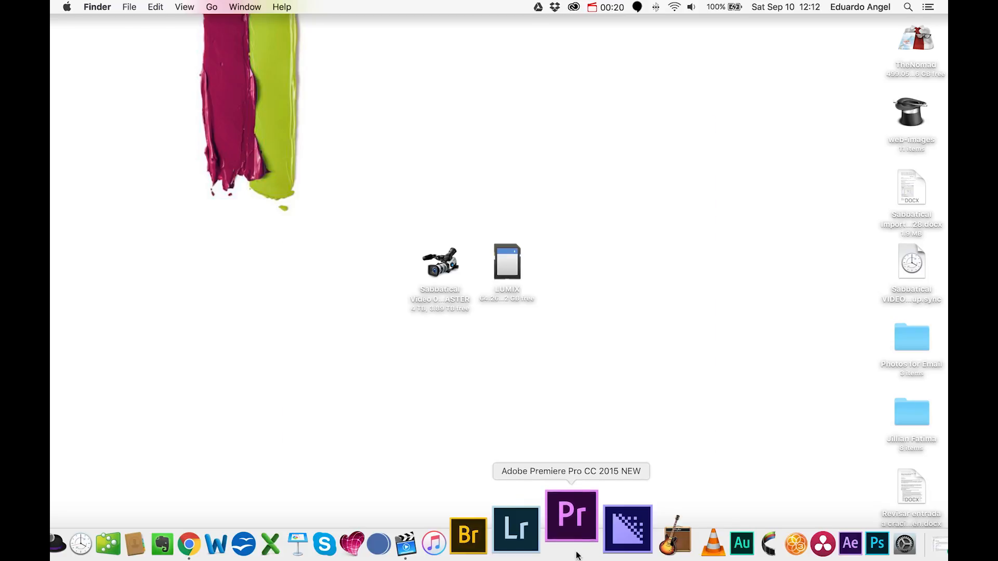
{"action": "left_click", "coordinate": [570, 515]}
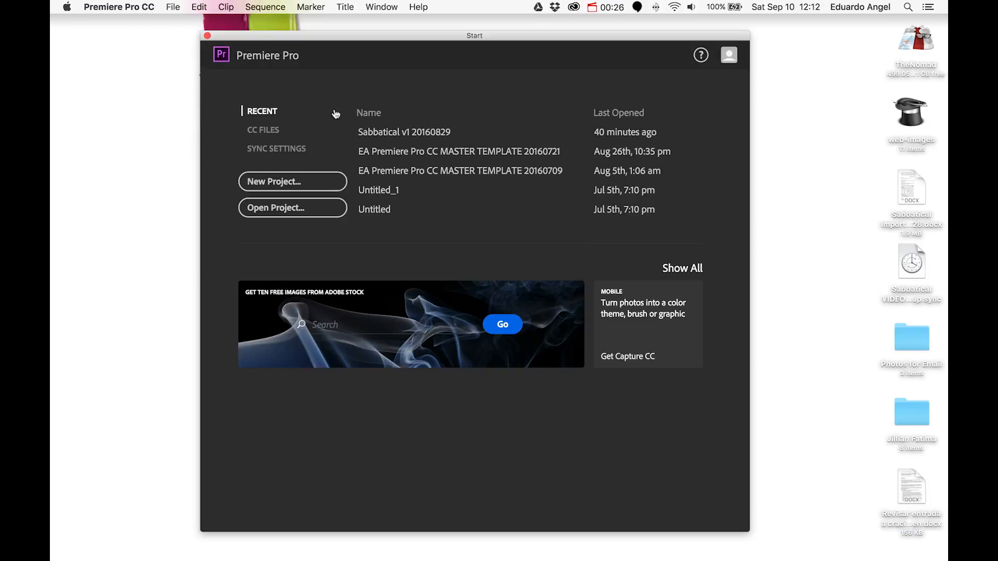
{"action": "mouse_move", "coordinate": [449, 115]}
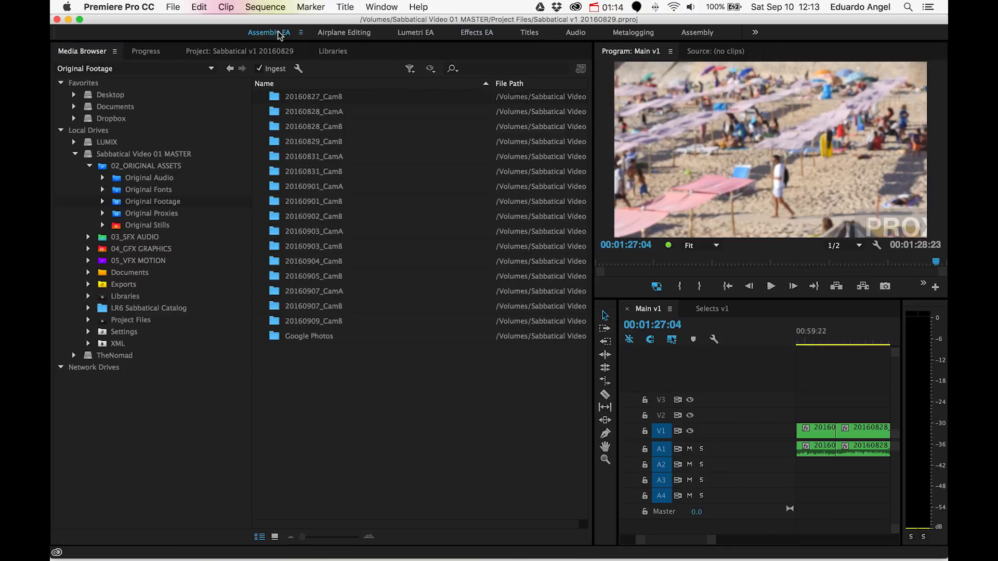
In the Assembly EA workspace, browse into the 20160909_CamB footage folder to list its MP4 clips
{"action": "left_click", "coordinate": [143, 154]}
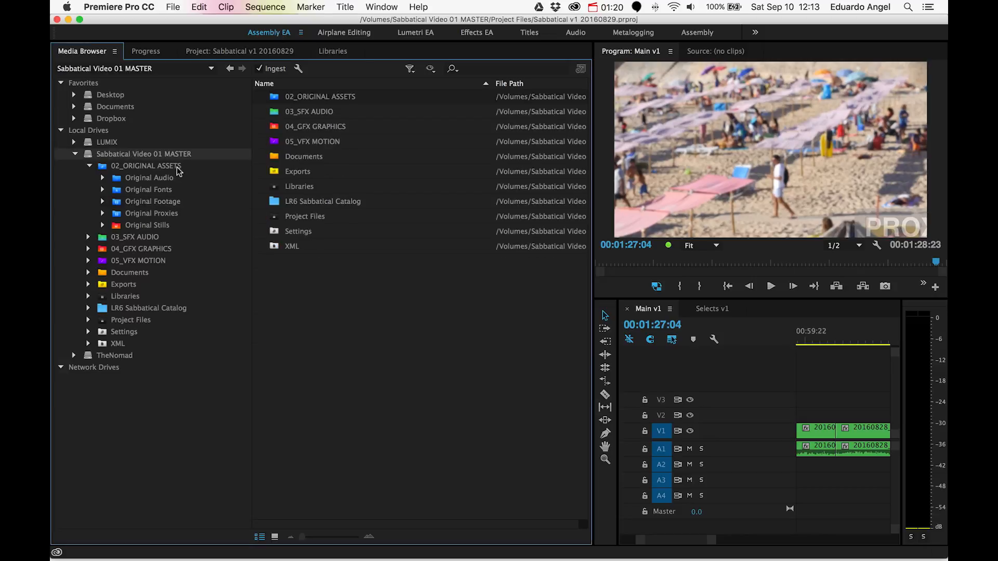
{"action": "mouse_move", "coordinate": [101, 157]}
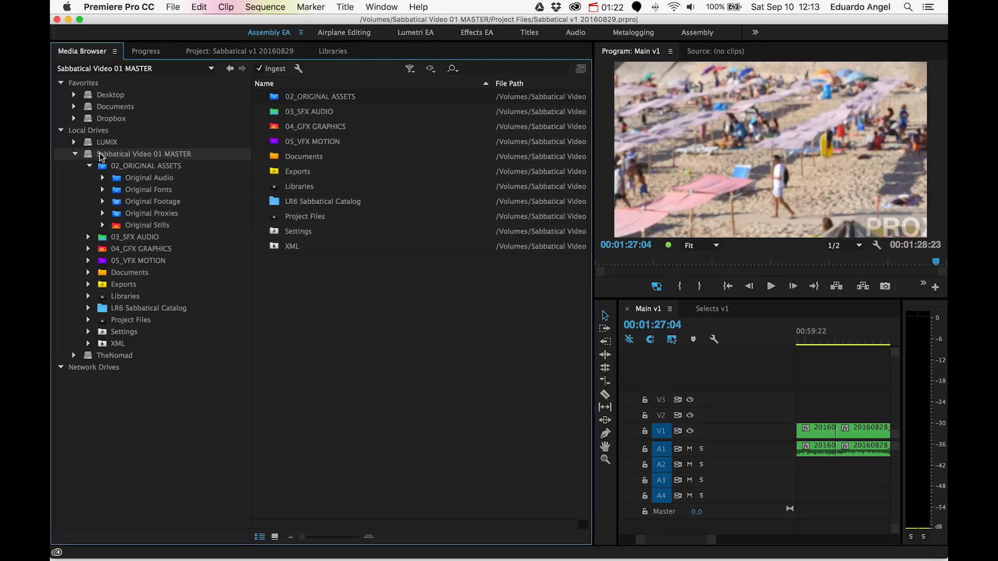
{"action": "mouse_move", "coordinate": [166, 159]}
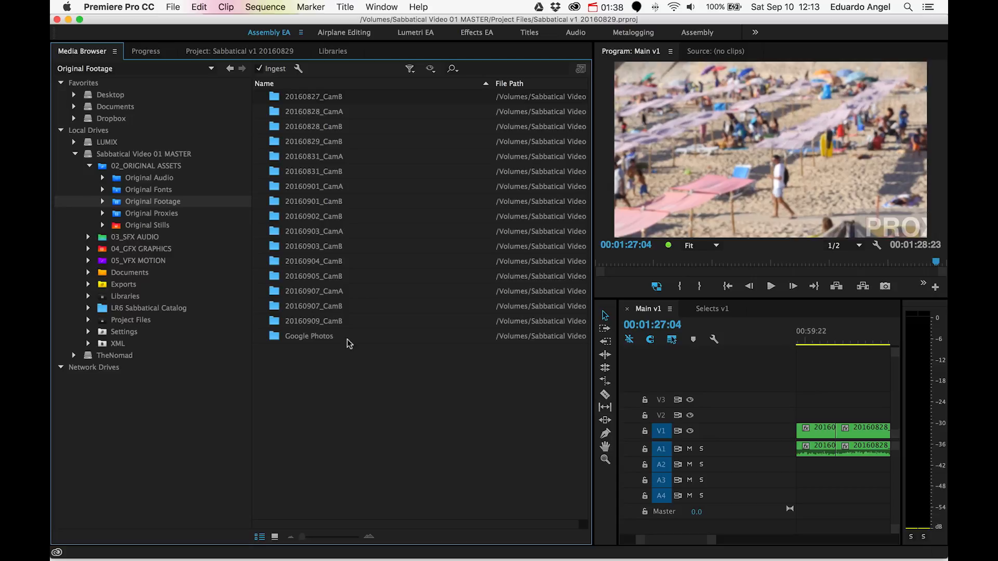
{"action": "mouse_move", "coordinate": [322, 324]}
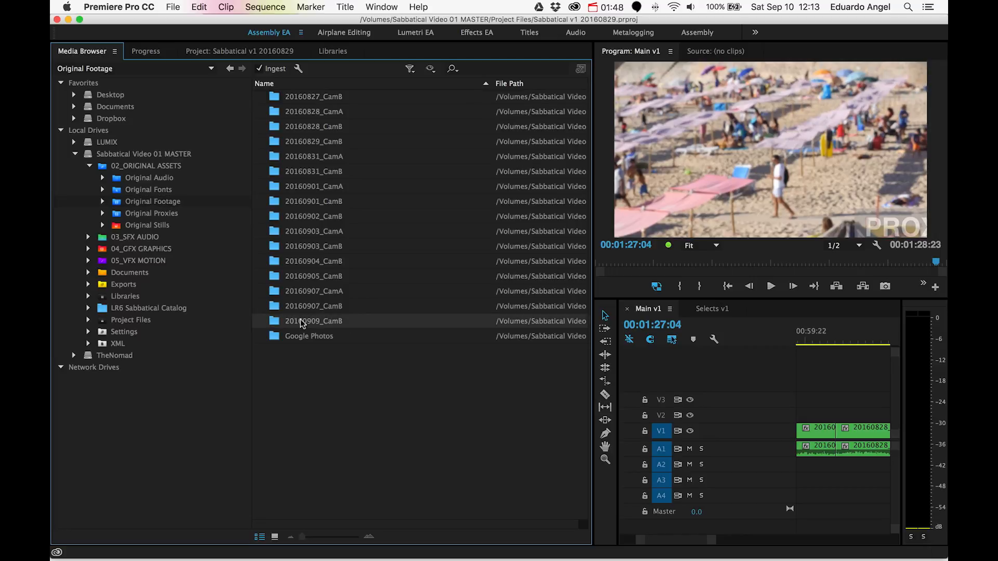
{"action": "double_click", "coordinate": [313, 321]}
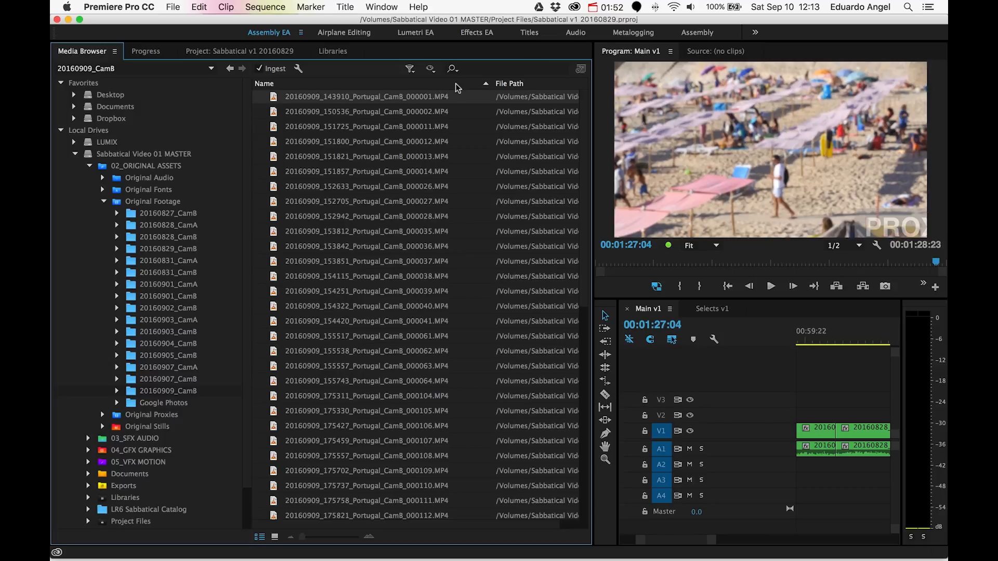
{"action": "mouse_move", "coordinate": [447, 121]}
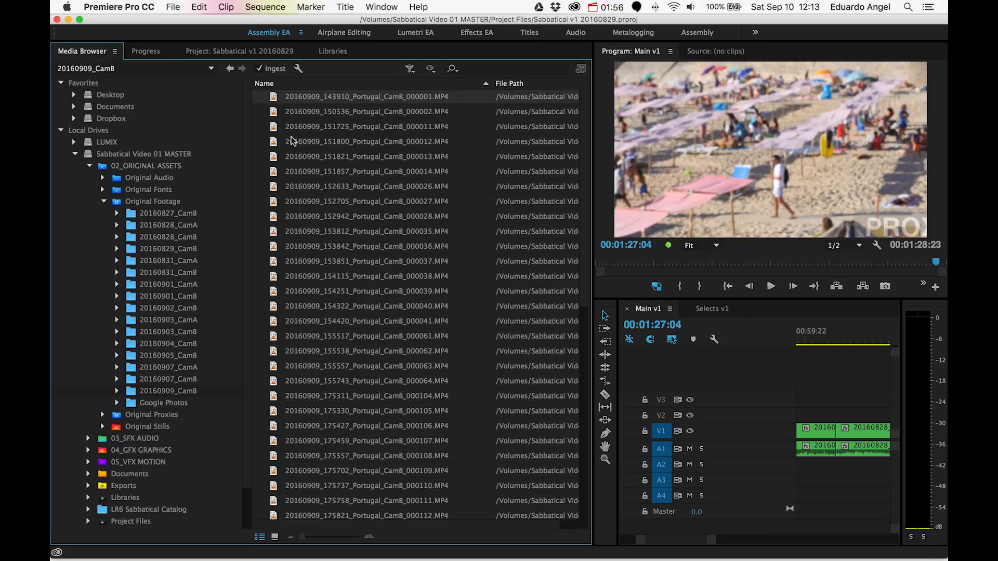
{"action": "mouse_move", "coordinate": [395, 138]}
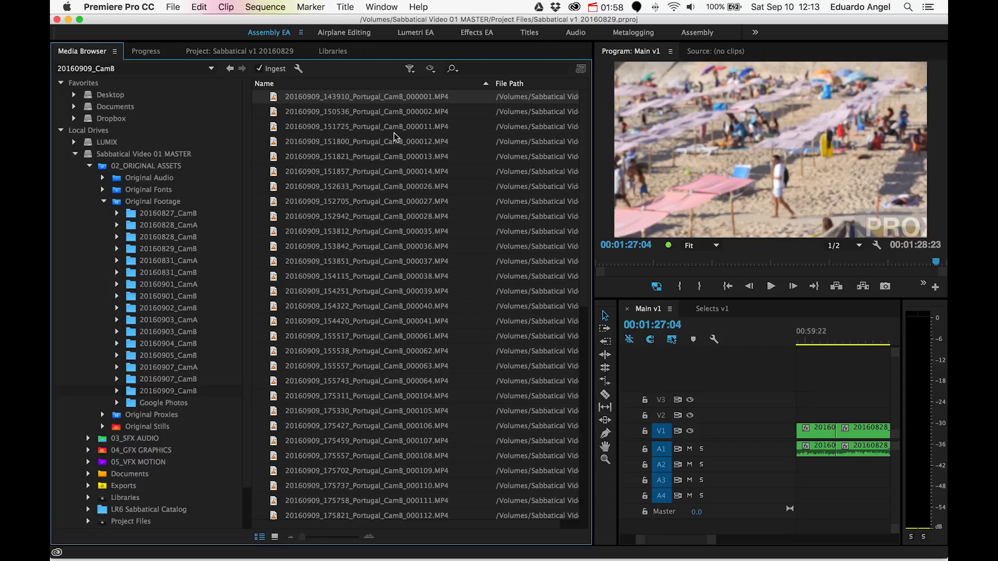
{"action": "mouse_move", "coordinate": [388, 280]}
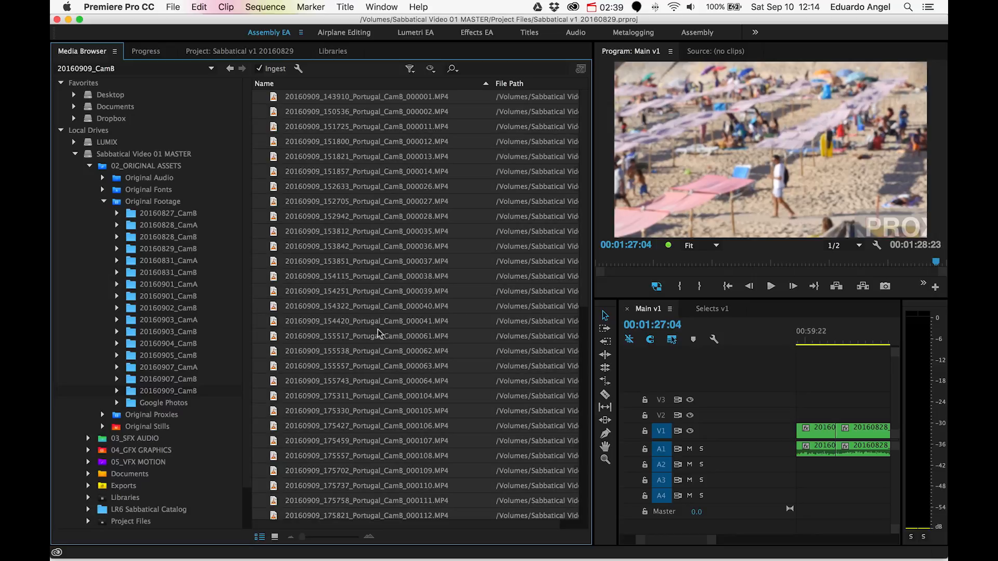
{"action": "mouse_move", "coordinate": [336, 60]}
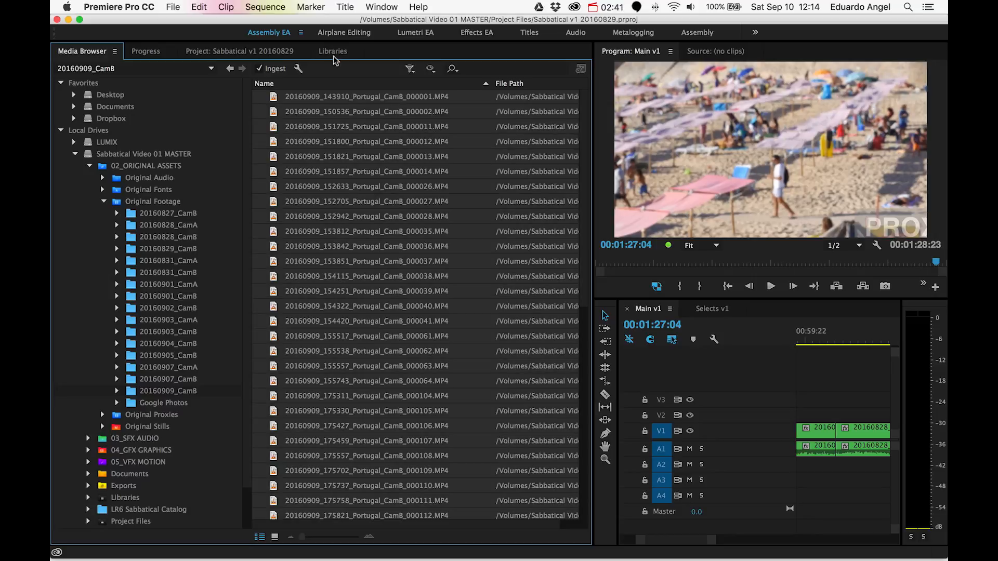
{"action": "mouse_move", "coordinate": [299, 69]}
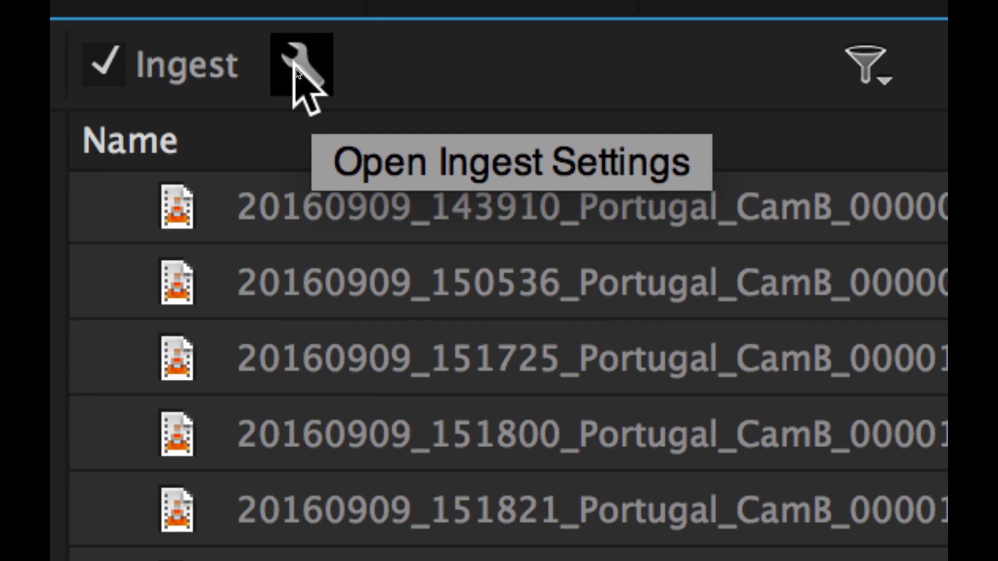
In Ingest Settings, enable proxy creation and send proxies to the Original Proxies folder
{"action": "left_click", "coordinate": [300, 69]}
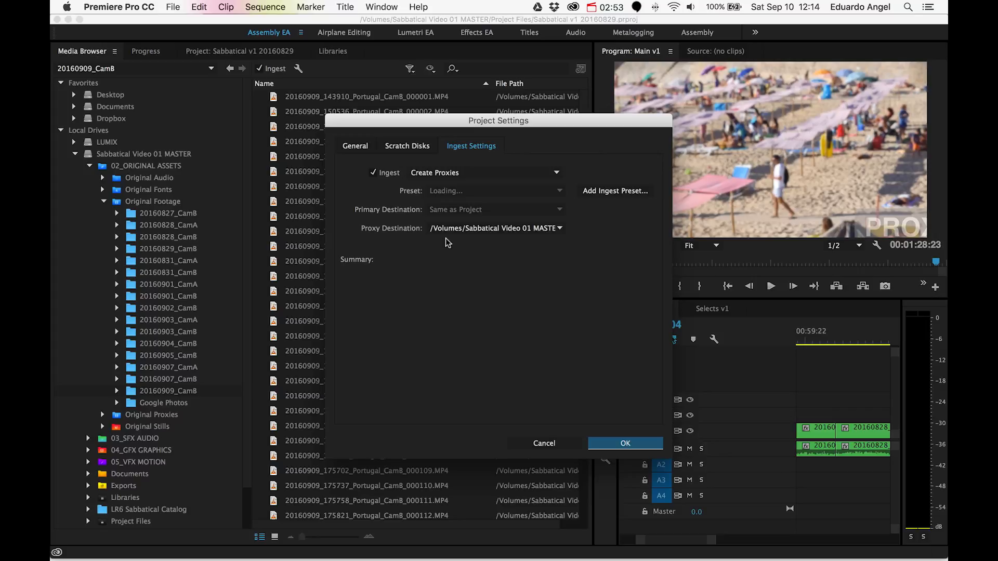
{"action": "left_click", "coordinate": [495, 190]}
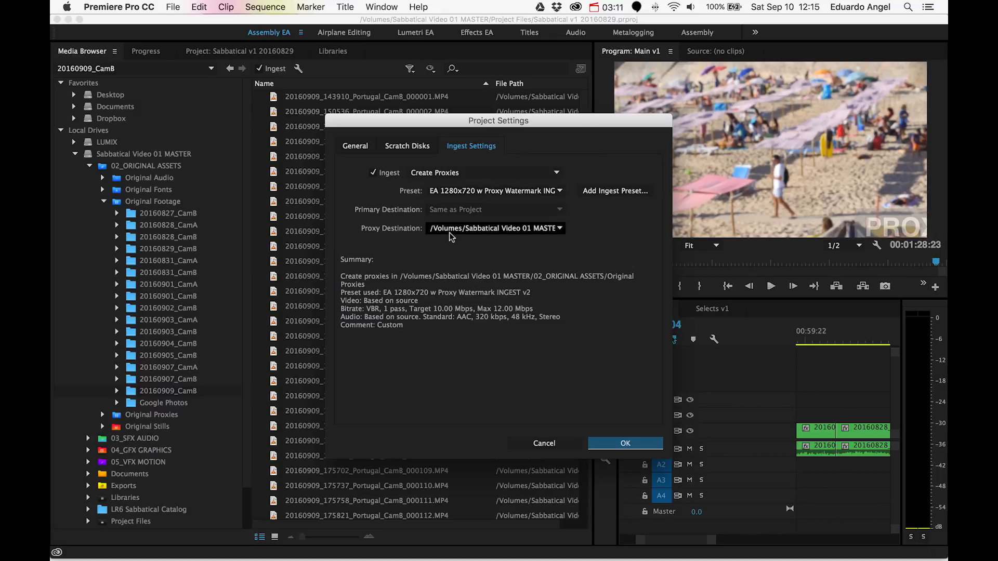
{"action": "mouse_move", "coordinate": [561, 231]}
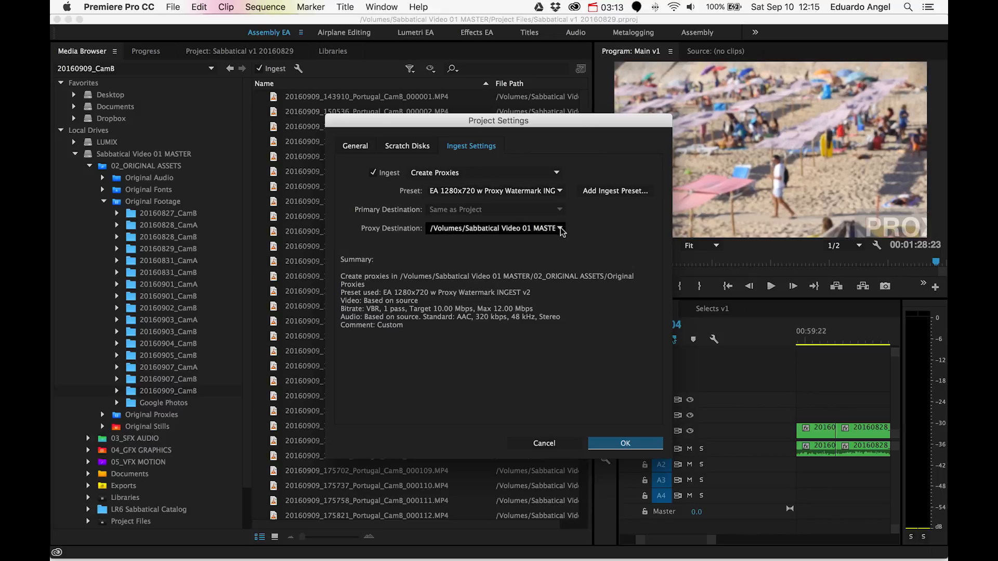
{"action": "left_click", "coordinate": [559, 227]}
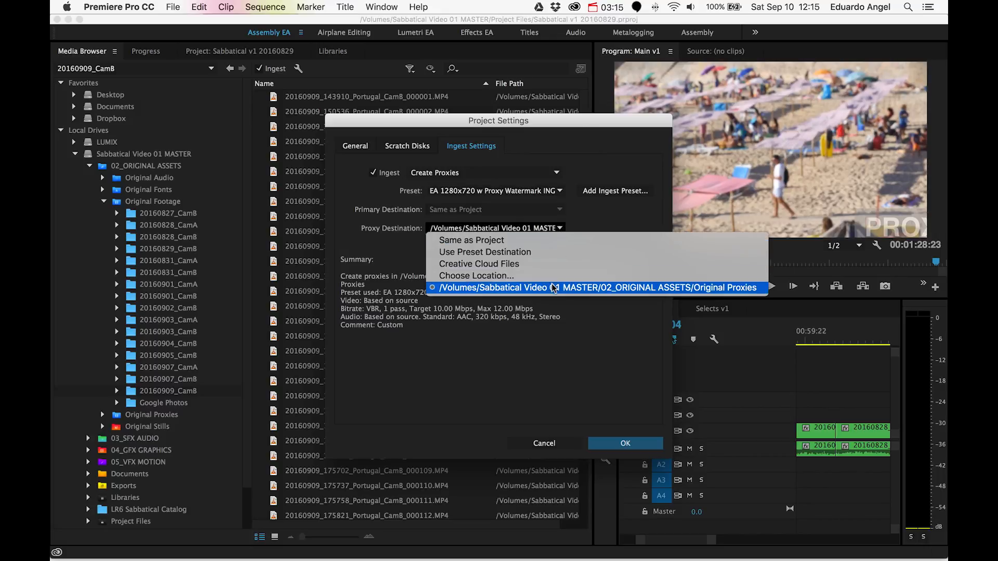
{"action": "mouse_move", "coordinate": [562, 299]}
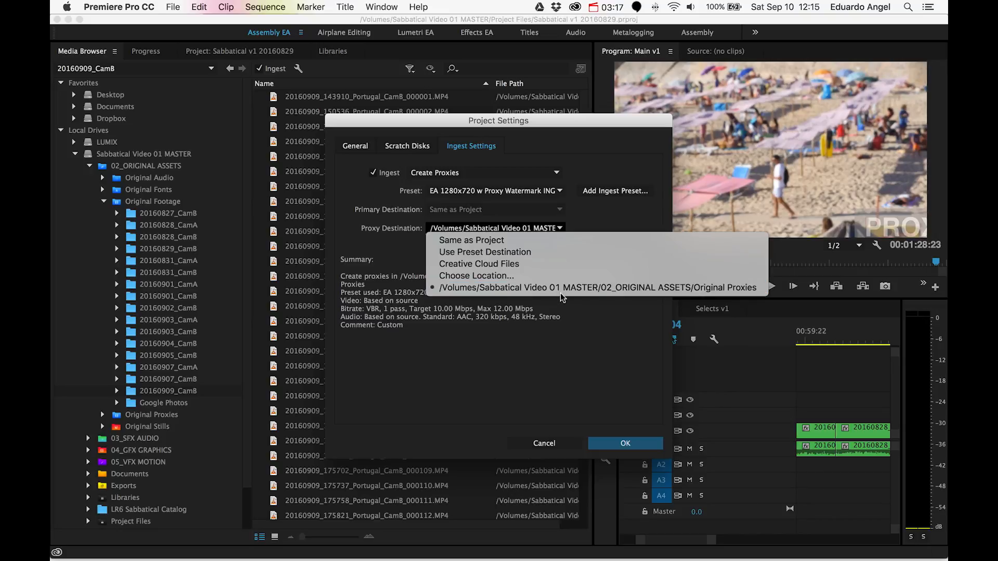
{"action": "mouse_move", "coordinate": [561, 288]}
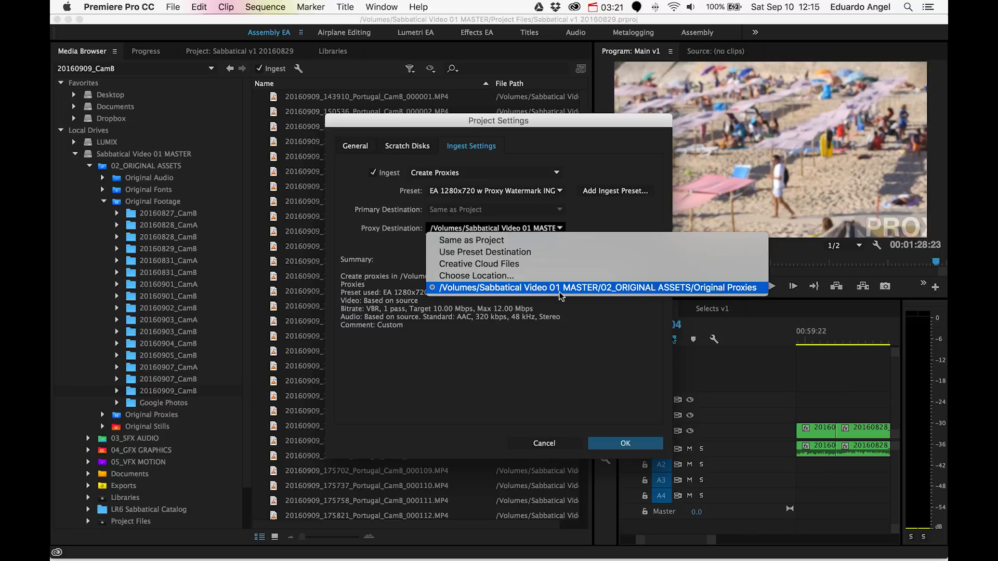
{"action": "mouse_move", "coordinate": [751, 290]}
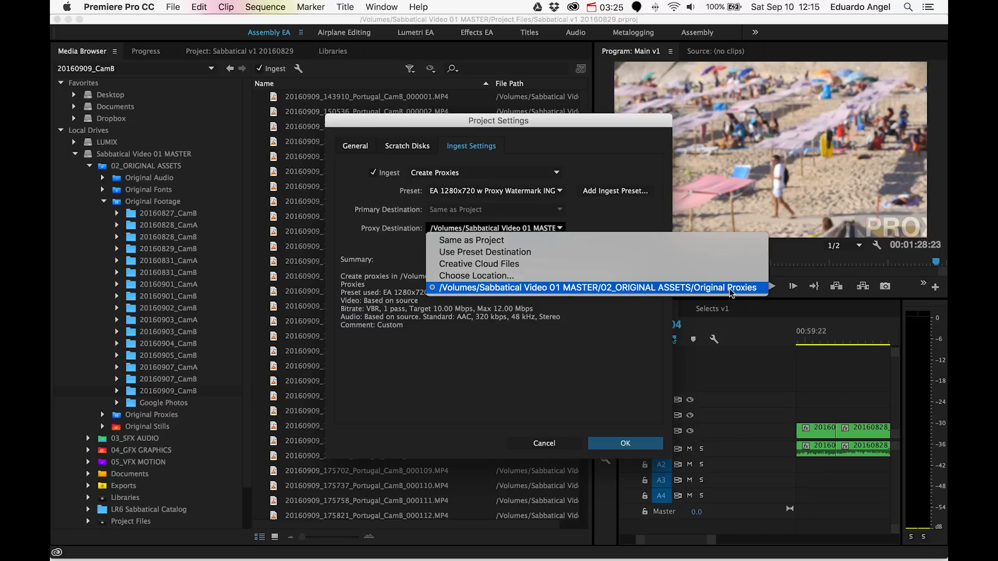
{"action": "left_click", "coordinate": [595, 288]}
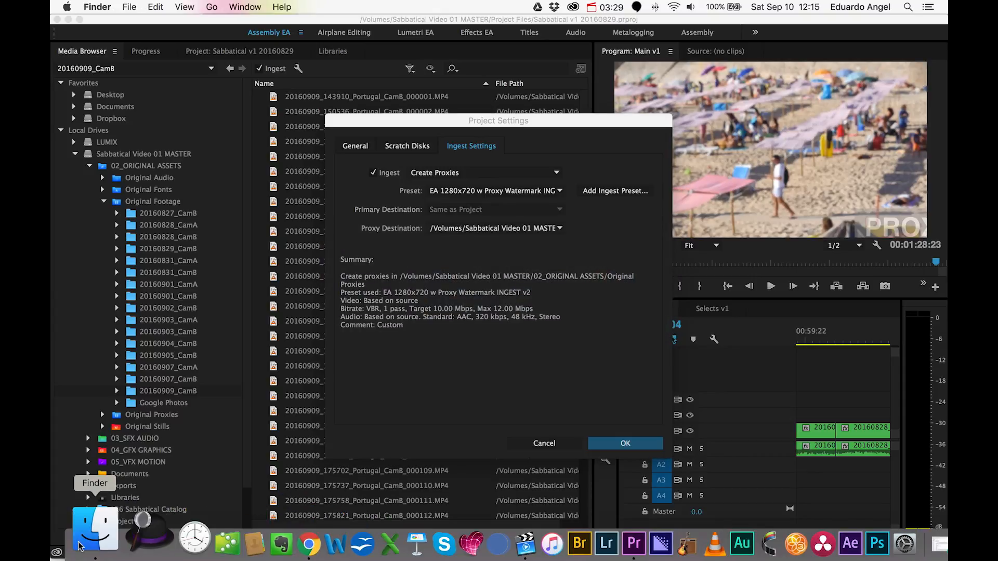
{"action": "left_click", "coordinate": [94, 528]}
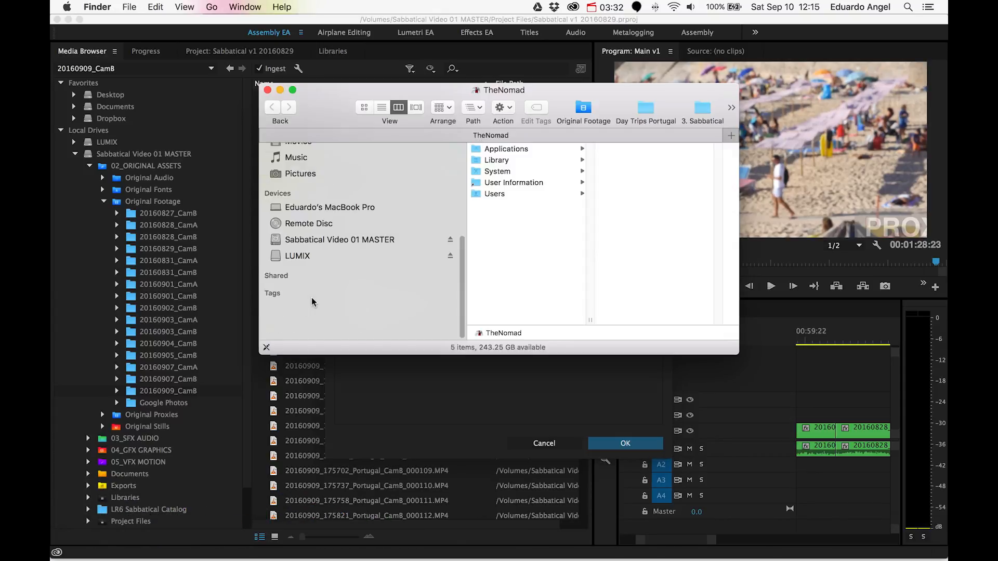
{"action": "left_click", "coordinate": [536, 172]}
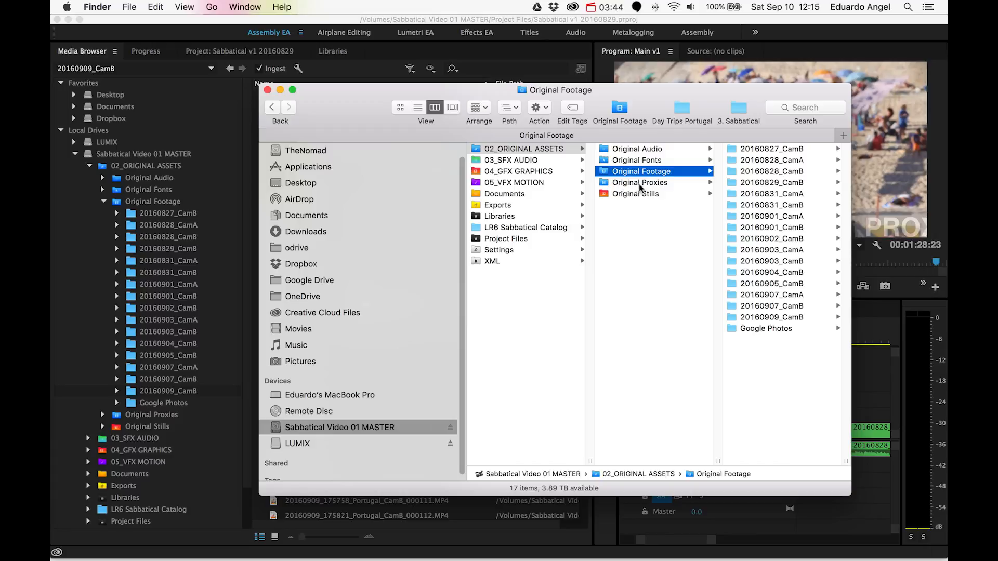
{"action": "left_click", "coordinate": [639, 183]}
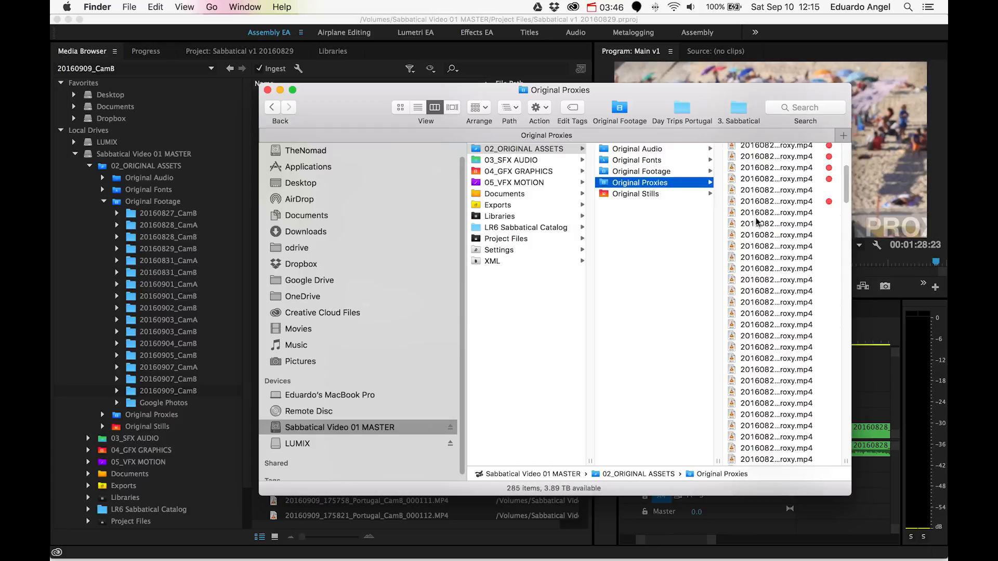
{"action": "scroll", "scroll_direction": "down", "scroll_amount": 3}
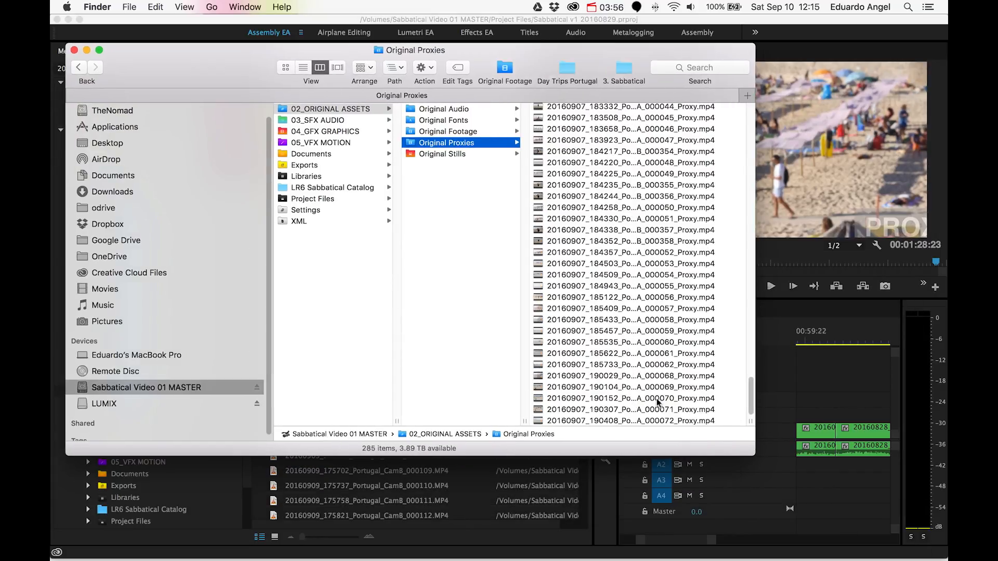
{"action": "mouse_move", "coordinate": [631, 392]}
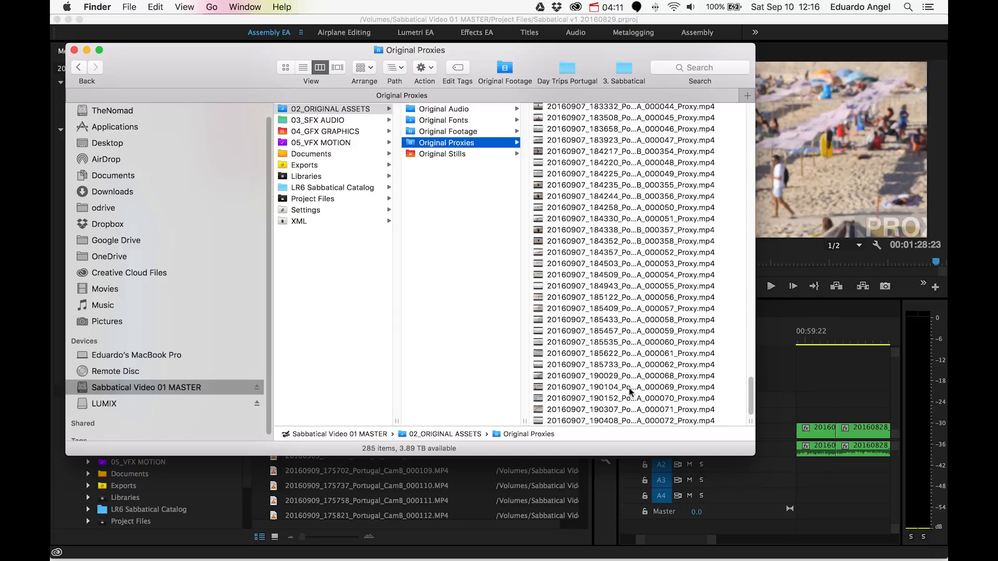
{"action": "left_click", "coordinate": [500, 318]}
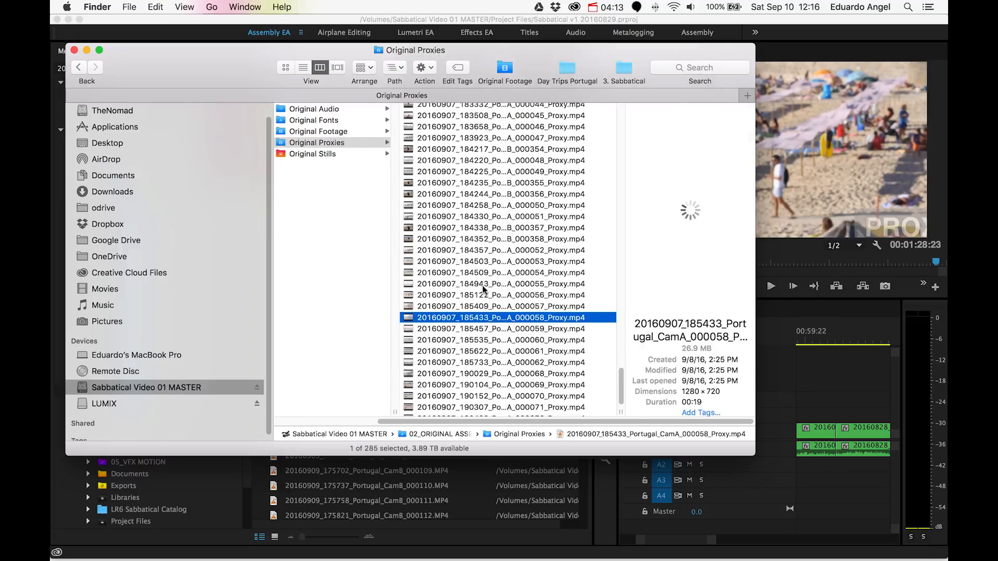
{"action": "scroll", "scroll_direction": "up", "scroll_amount": 3}
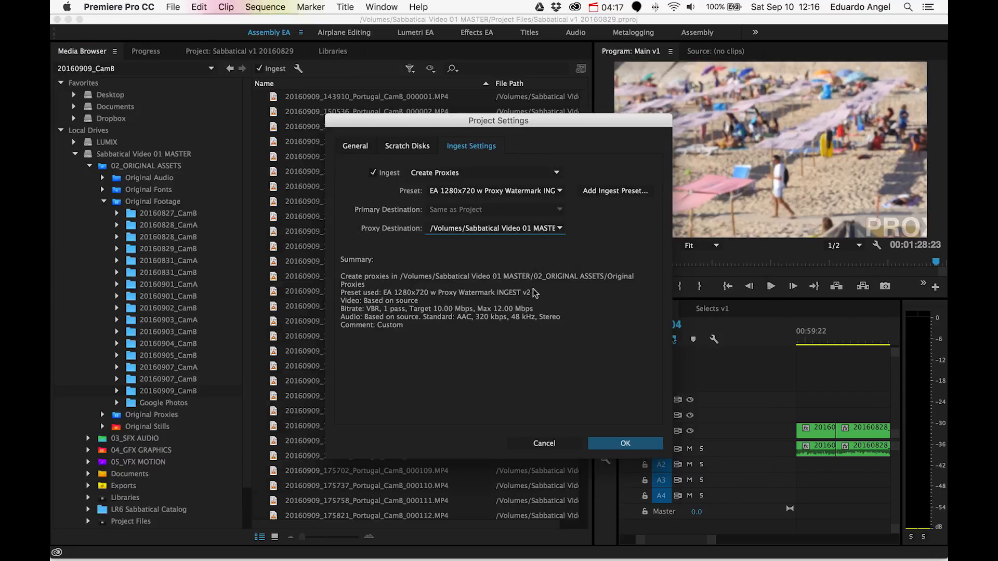
Confirm the proxy ingest settings with OK, closing Project Settings
{"action": "left_click", "coordinate": [625, 443]}
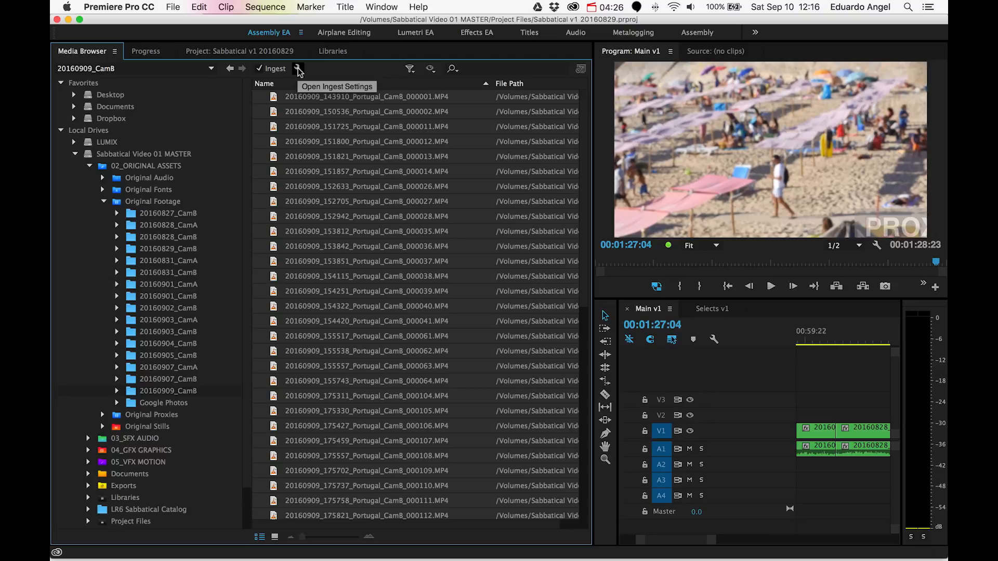
{"action": "mouse_move", "coordinate": [429, 248]}
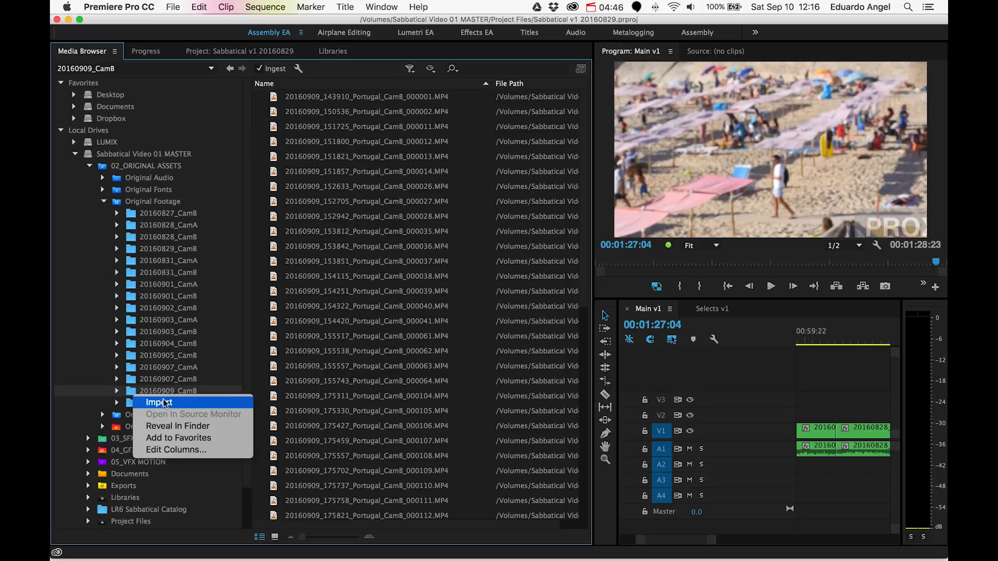
Import the 20160909_CamB folder, with its RW2 stills reported as unsupported
{"action": "left_click", "coordinate": [158, 402]}
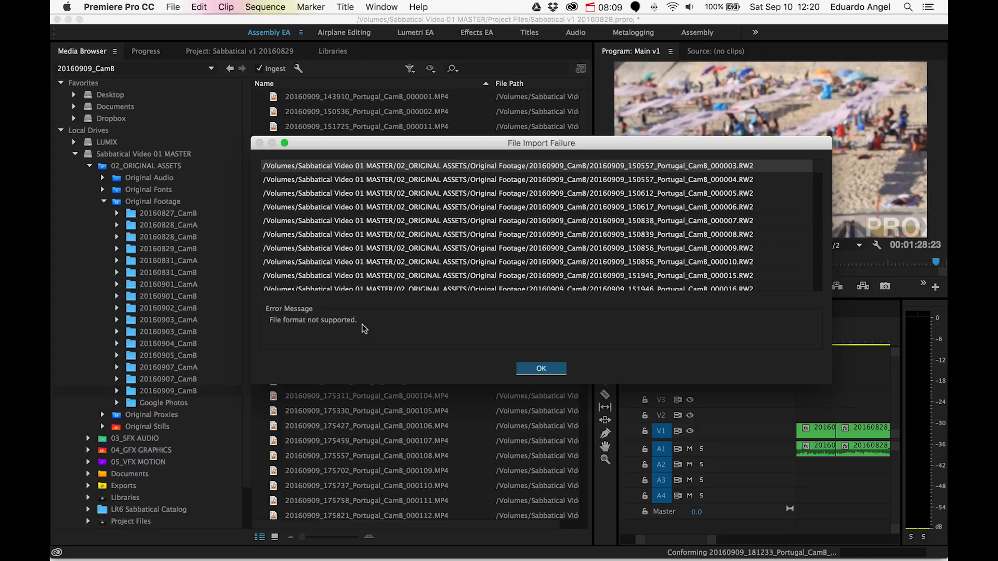
Review the Media Encoder queue of 20160909_CamB proxy jobs outputting _Proxy.mp4 files
{"action": "left_click", "coordinate": [540, 368]}
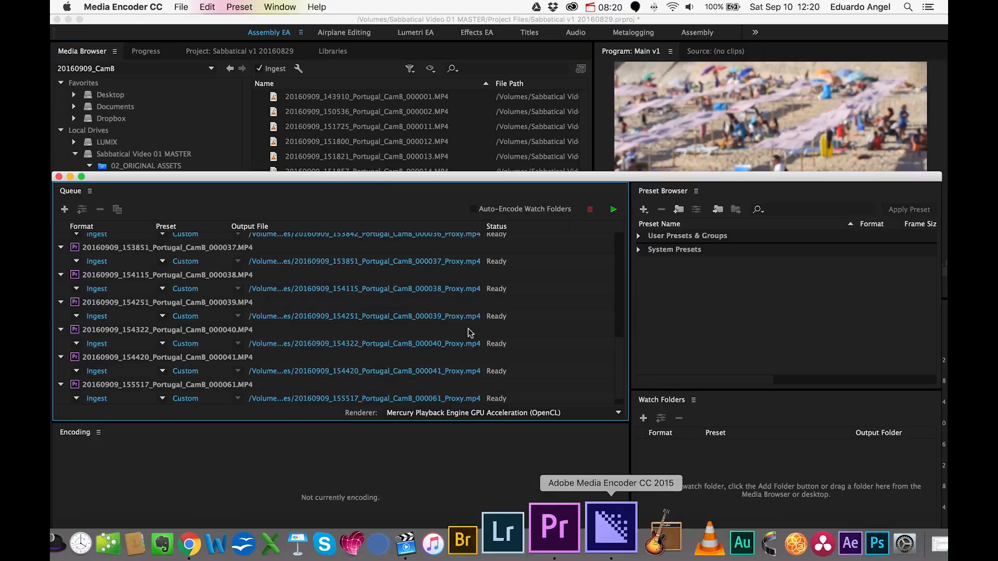
{"action": "left_click_drag", "start_coordinate": [337, 177], "coordinate": [337, 87]}
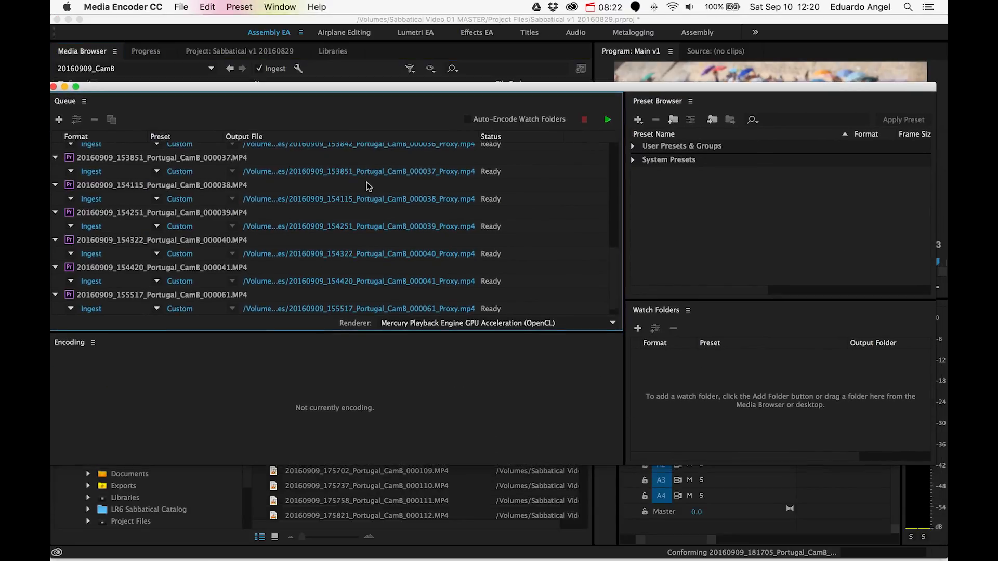
{"action": "scroll", "scroll_direction": "up", "scroll_amount": 3}
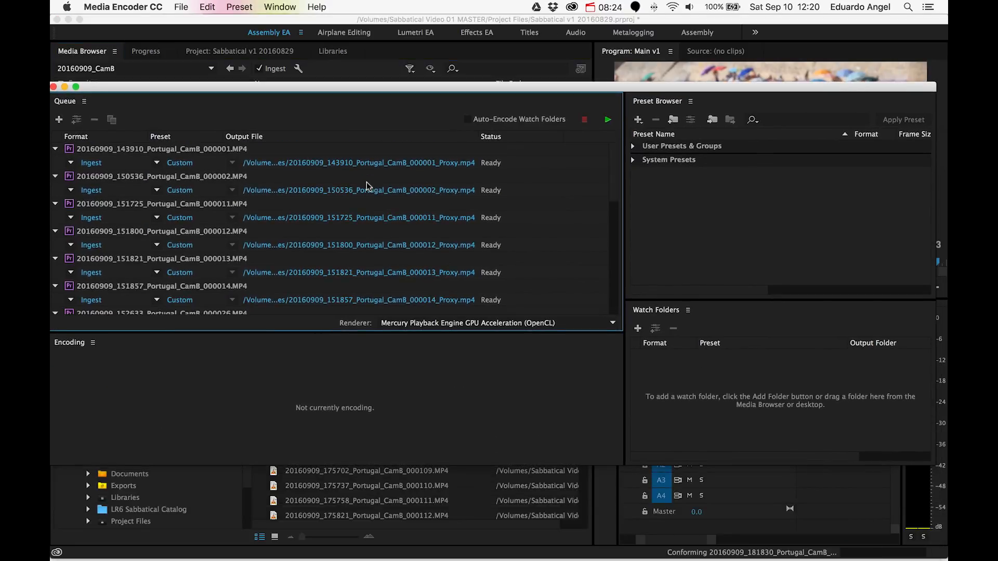
{"action": "scroll", "scroll_direction": "down", "scroll_amount": 3}
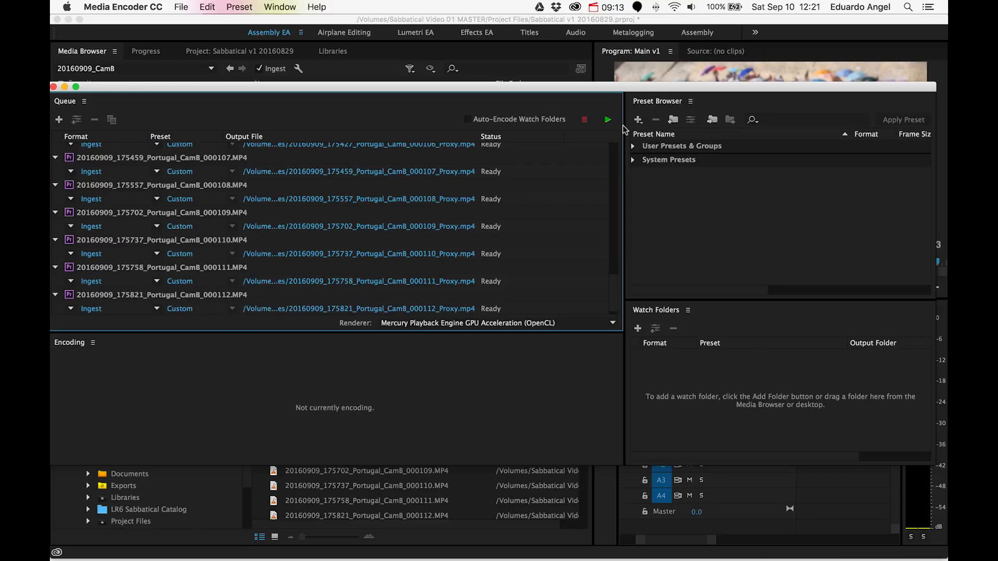
{"action": "scroll", "scroll_direction": "down", "scroll_amount": 3}
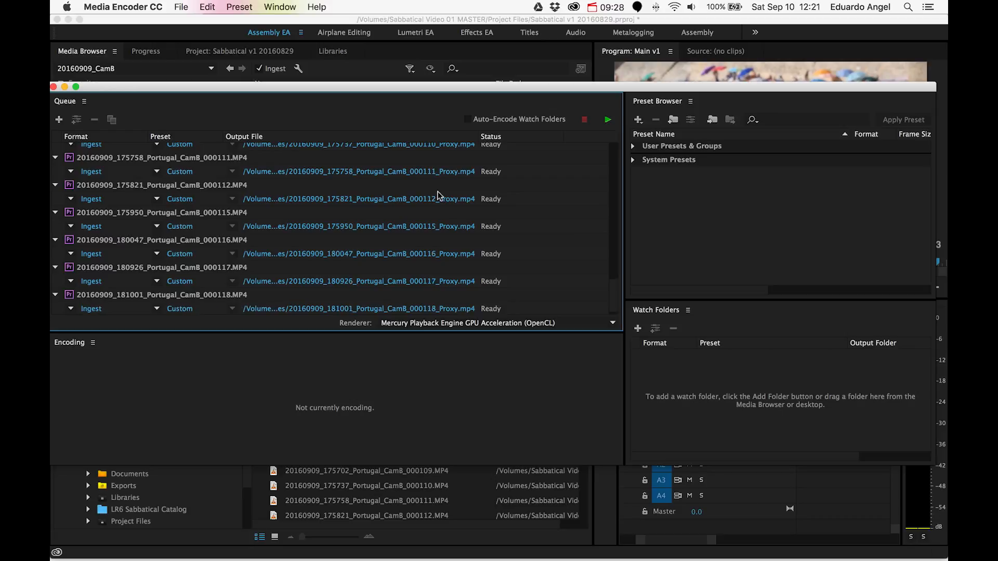
{"action": "scroll", "scroll_direction": "down", "scroll_amount": 3}
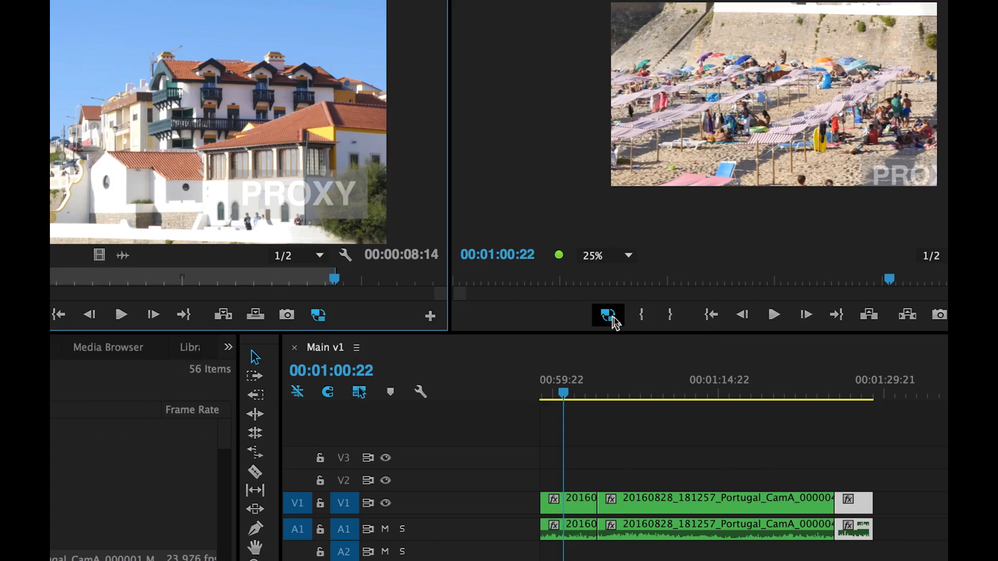
Toggle proxies off in the Program Monitor to play the Main sequence at full resolution
{"action": "left_click", "coordinate": [608, 315]}
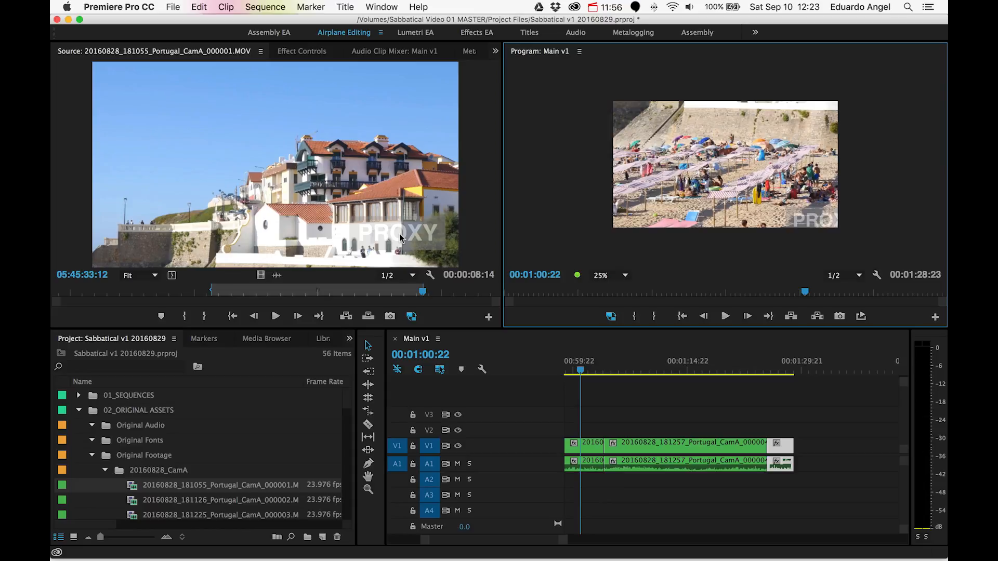
{"action": "mouse_move", "coordinate": [449, 240]}
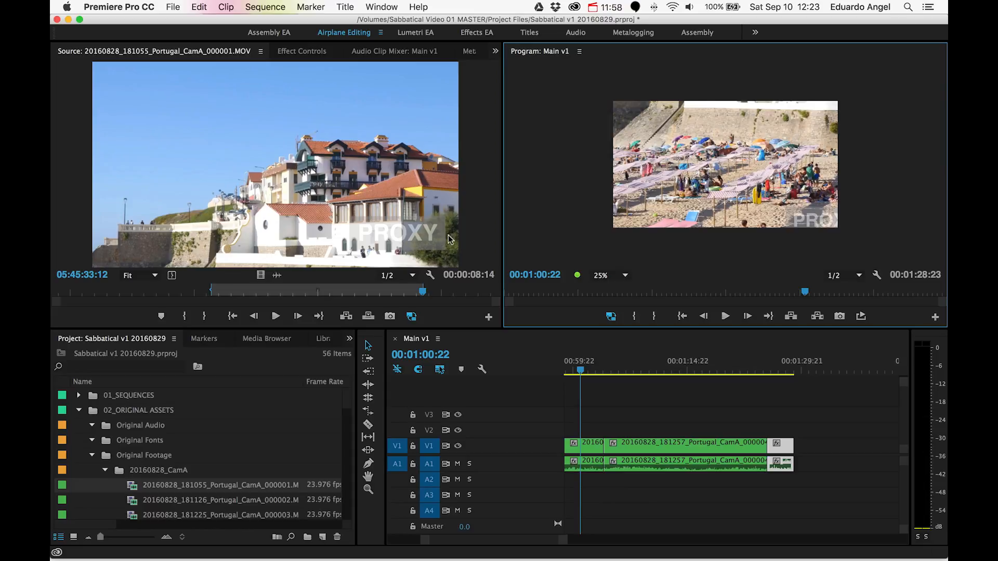
{"action": "mouse_move", "coordinate": [478, 240]}
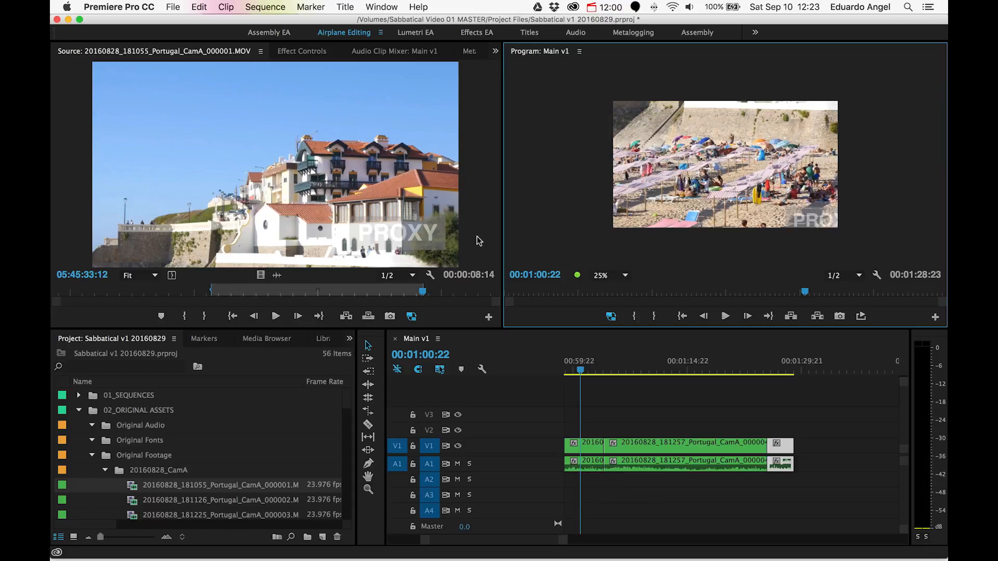